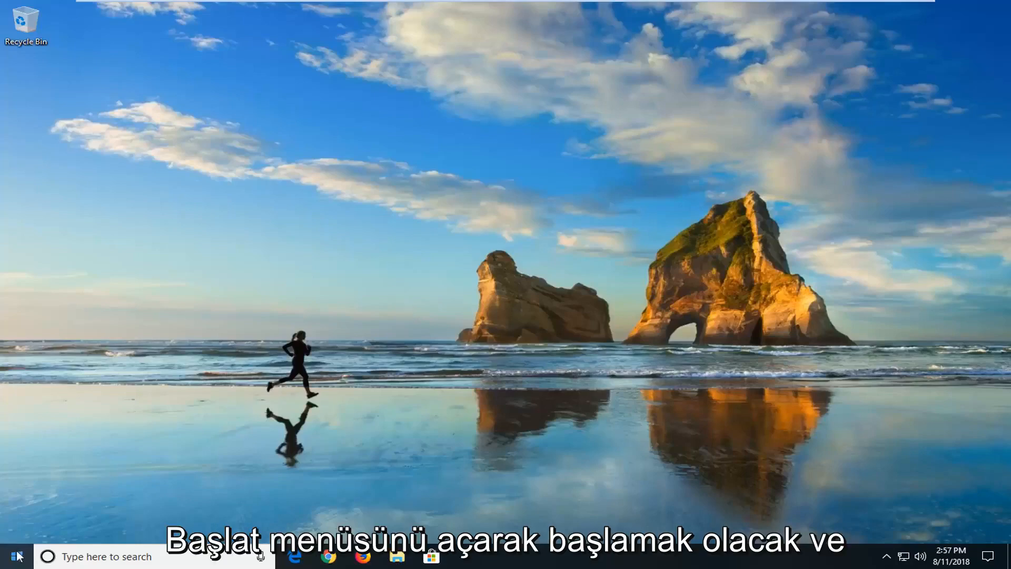
- Search the Start menu for 'trouble' and open the Troubleshoot settings page
{"action": "left_click", "coordinate": [13, 556]}
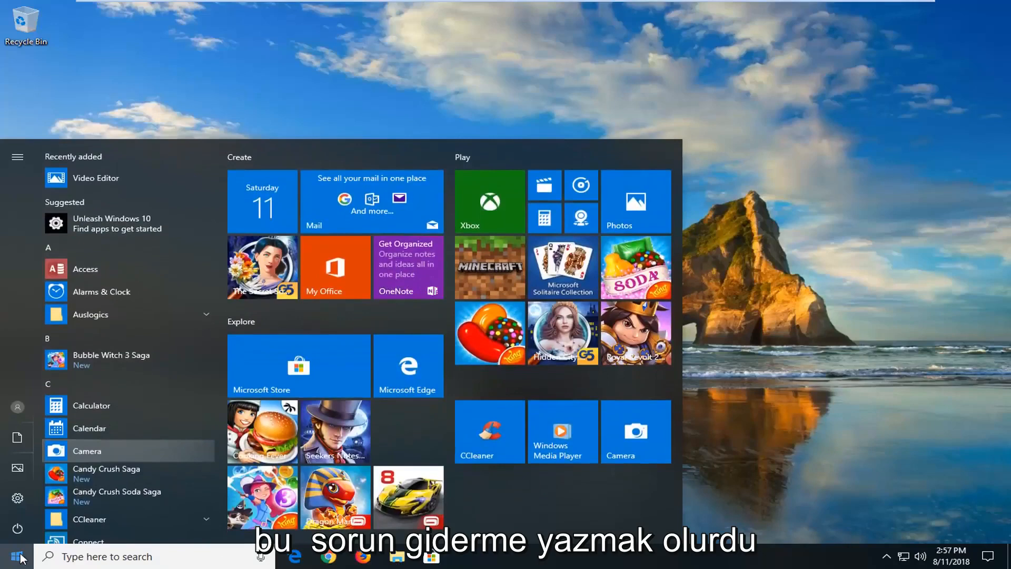
{"action": "type", "text": "troubleshoot"}
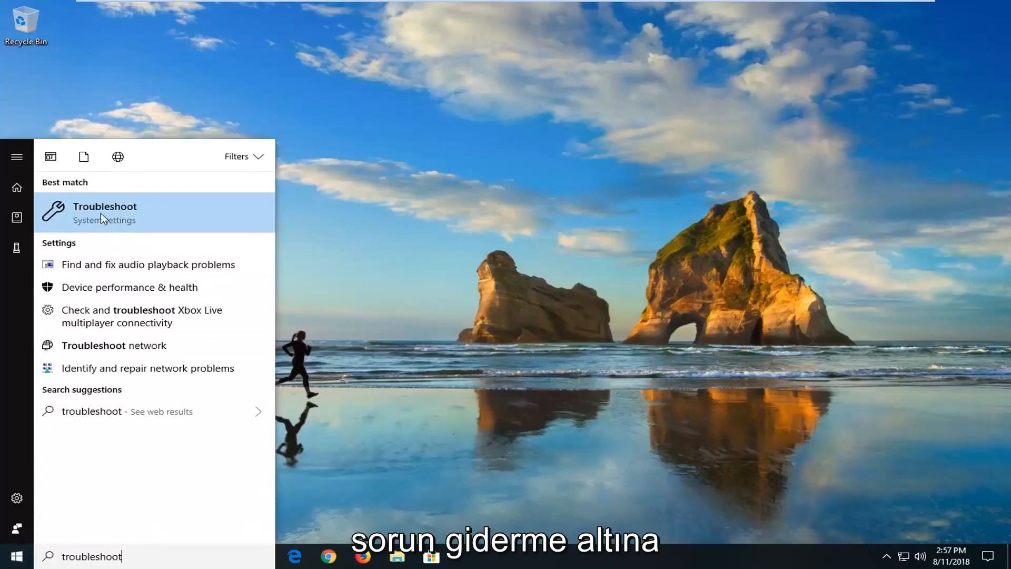
{"action": "left_click", "coordinate": [104, 213]}
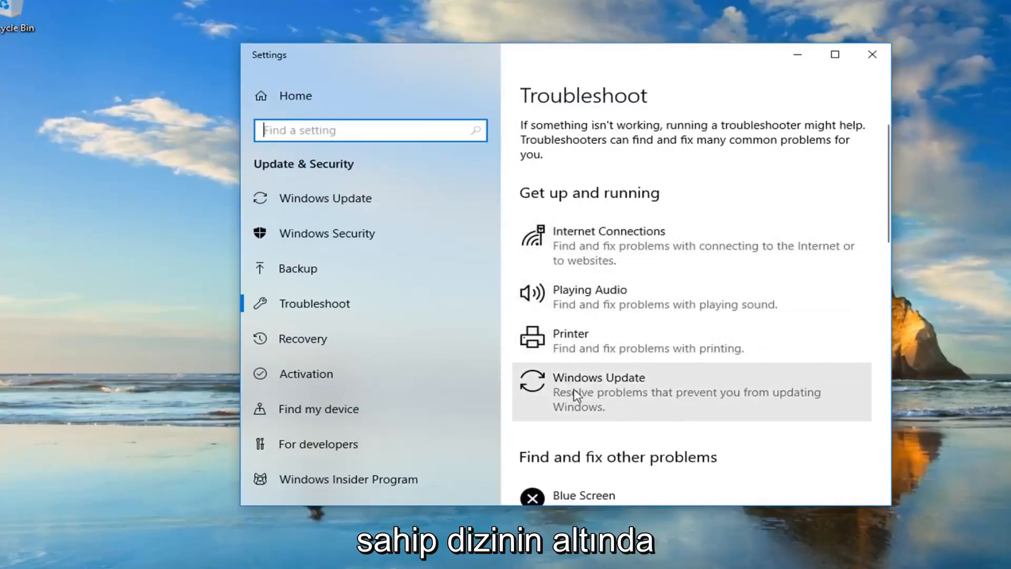
{"action": "mouse_move", "coordinate": [664, 401]}
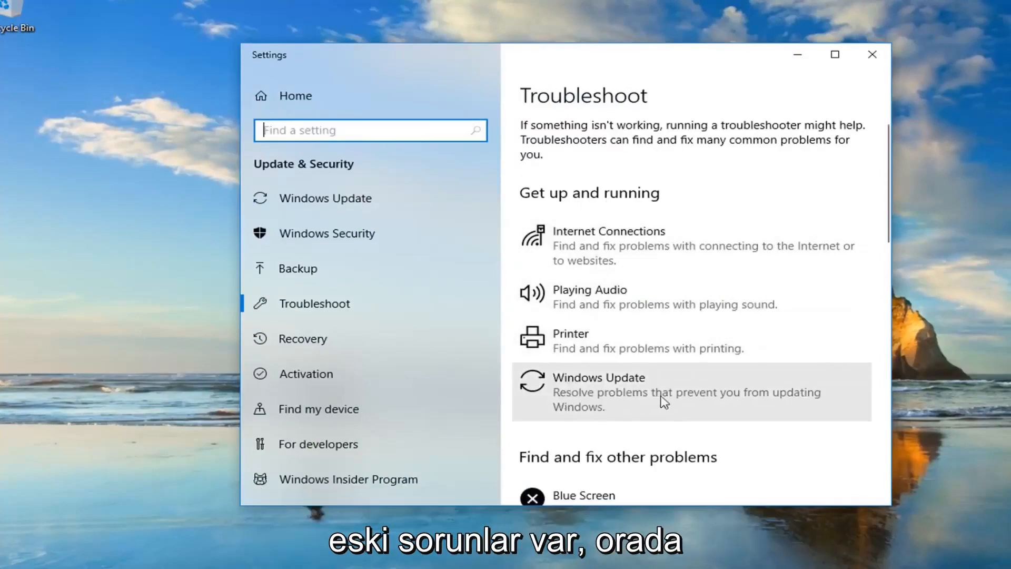
- Expand the Windows Update entry and run its troubleshooter
{"action": "left_click", "coordinate": [690, 391]}
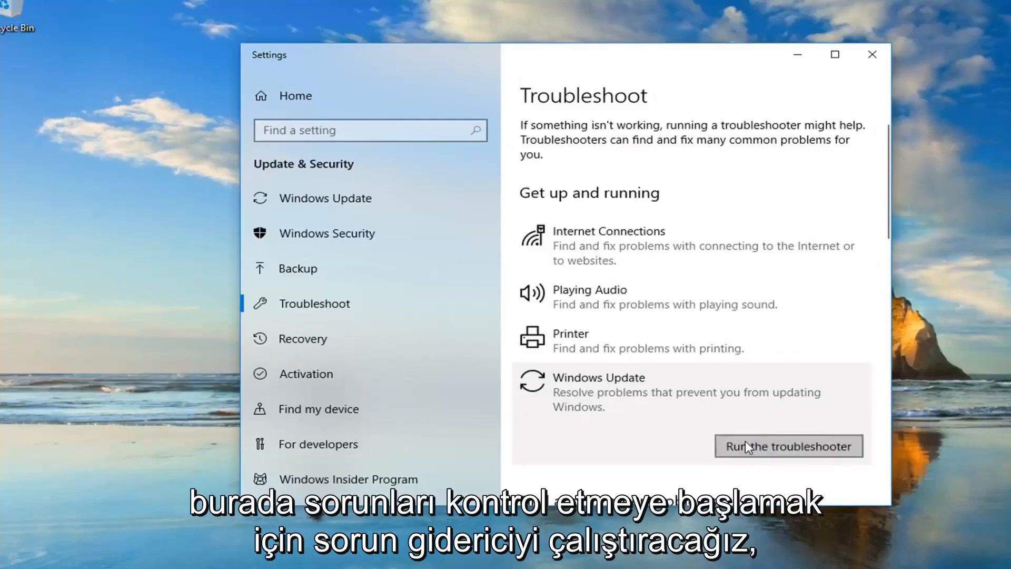
{"action": "left_click", "coordinate": [788, 446]}
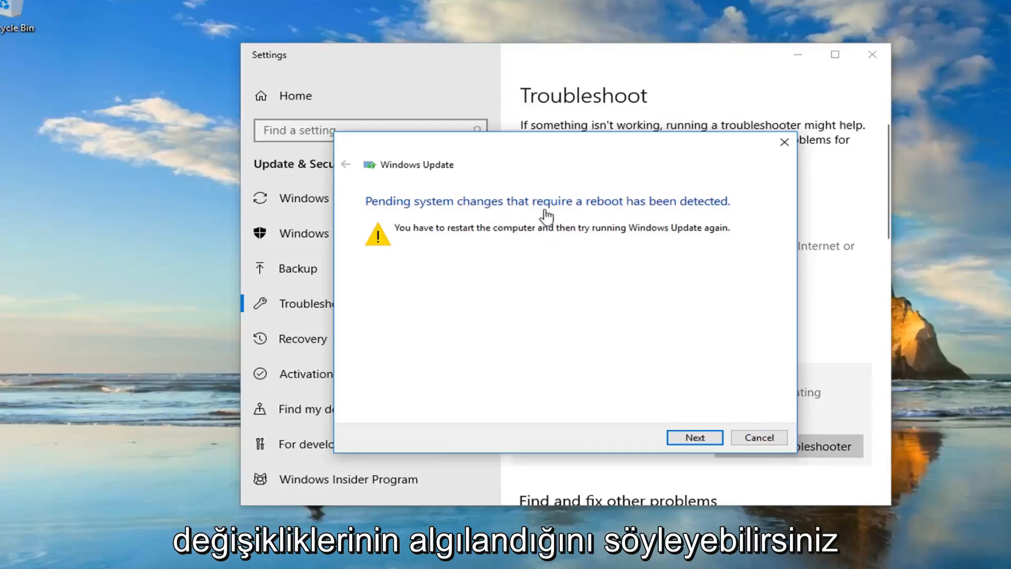
{"action": "mouse_move", "coordinate": [502, 239]}
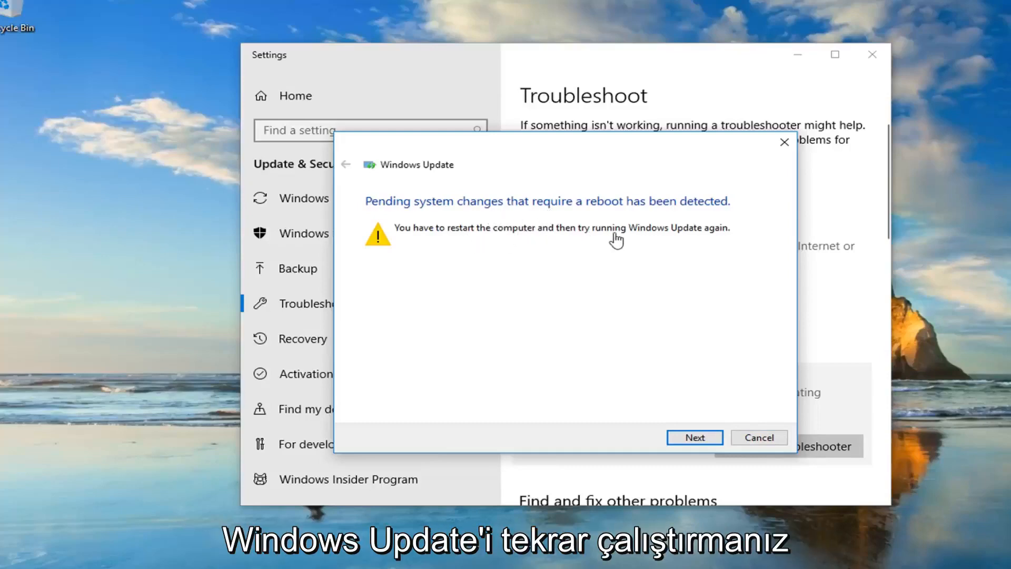
- Dismiss the troubleshooter's pending-reboot notice and close the Settings window
{"action": "left_click", "coordinate": [694, 437]}
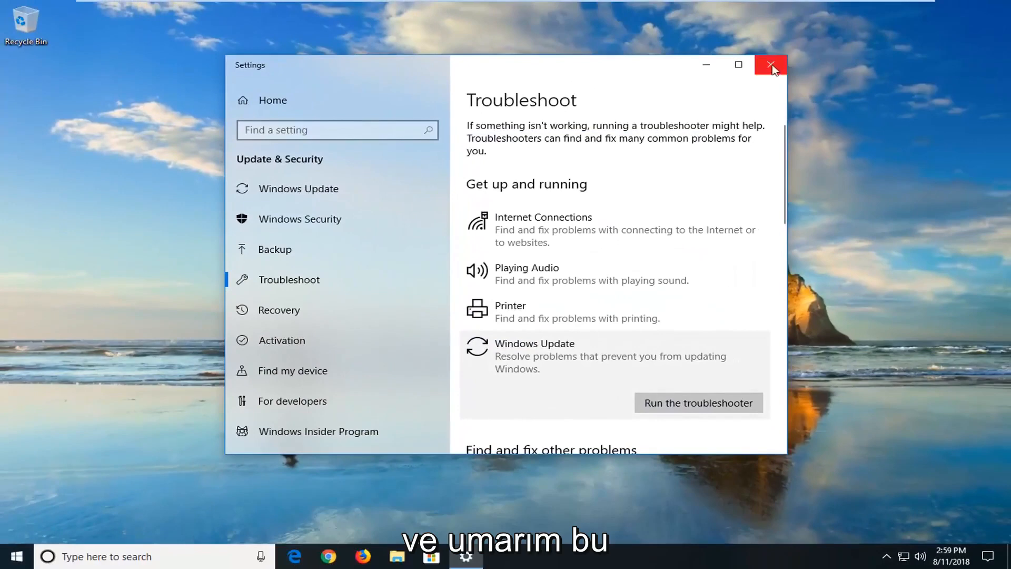
{"action": "left_click", "coordinate": [770, 64]}
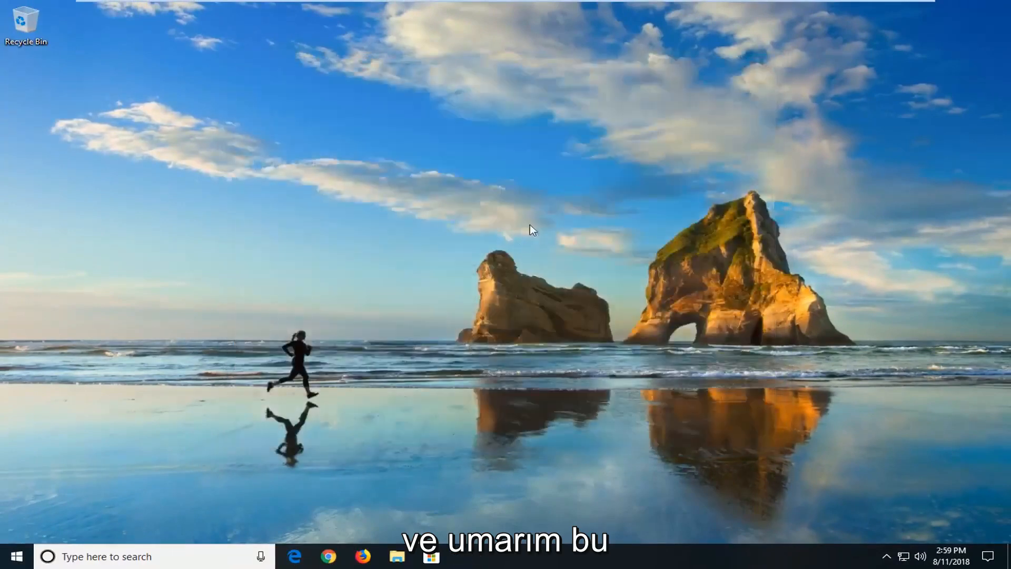
{"action": "mouse_move", "coordinate": [288, 270]}
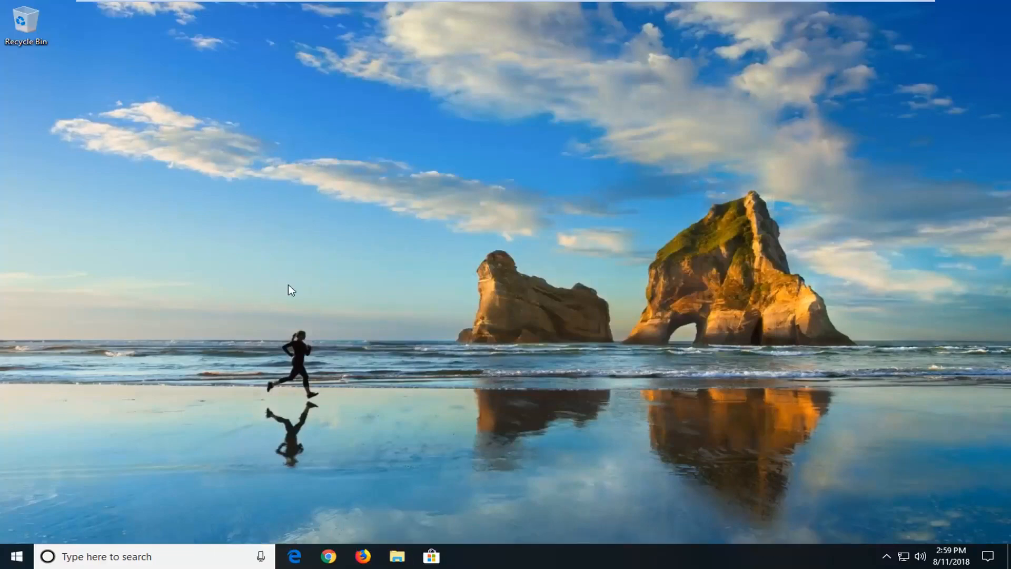
- Search the Start menu for 'file exp' and launch File Explorer
{"action": "left_click", "coordinate": [13, 556]}
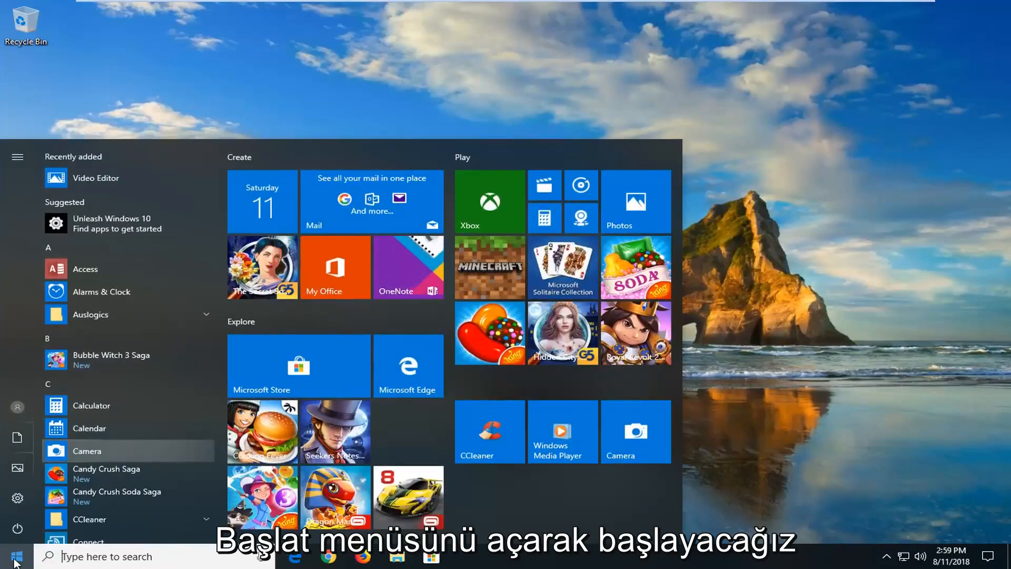
{"action": "type", "text": "file exp"}
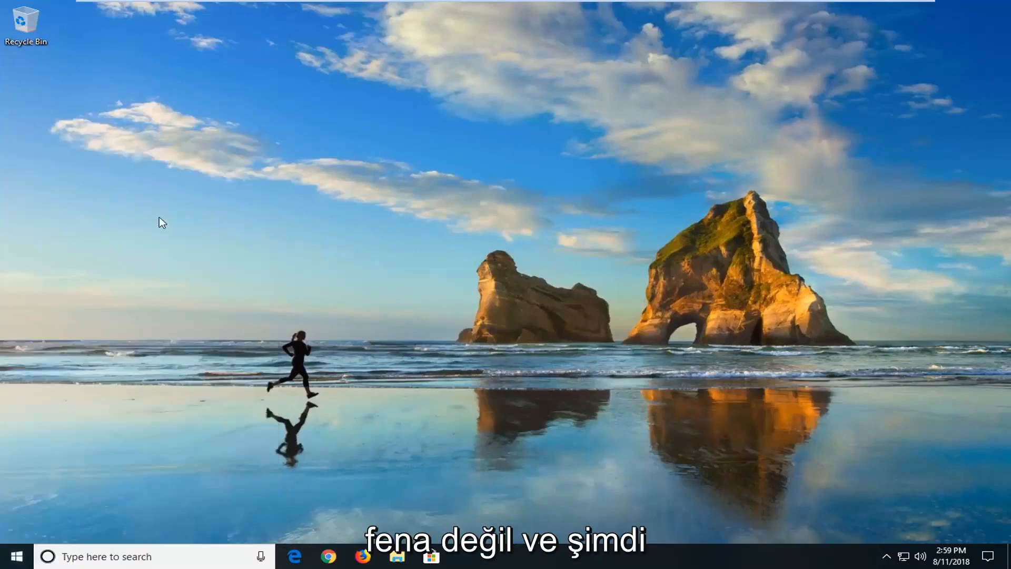
{"action": "left_click", "coordinate": [397, 556]}
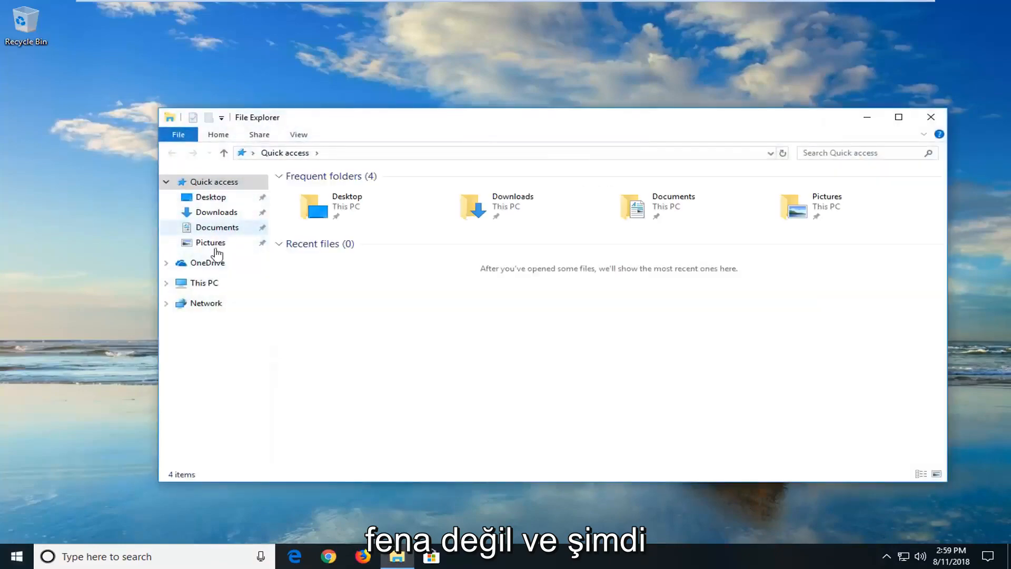
- Browse from This PC through Local Disk (C:) and Windows into SoftwareDistribution
{"action": "left_click", "coordinate": [204, 283]}
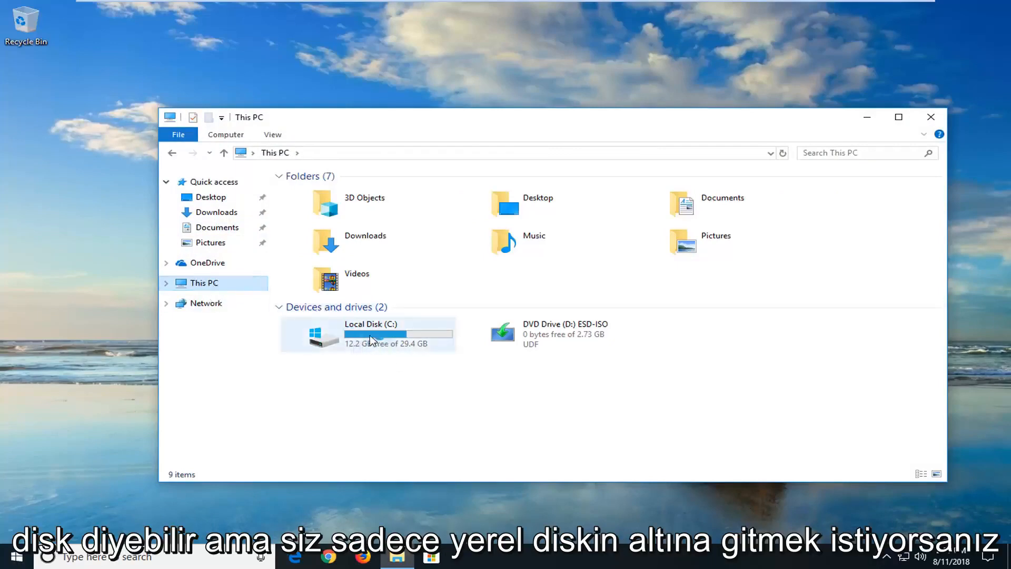
{"action": "mouse_move", "coordinate": [419, 333]}
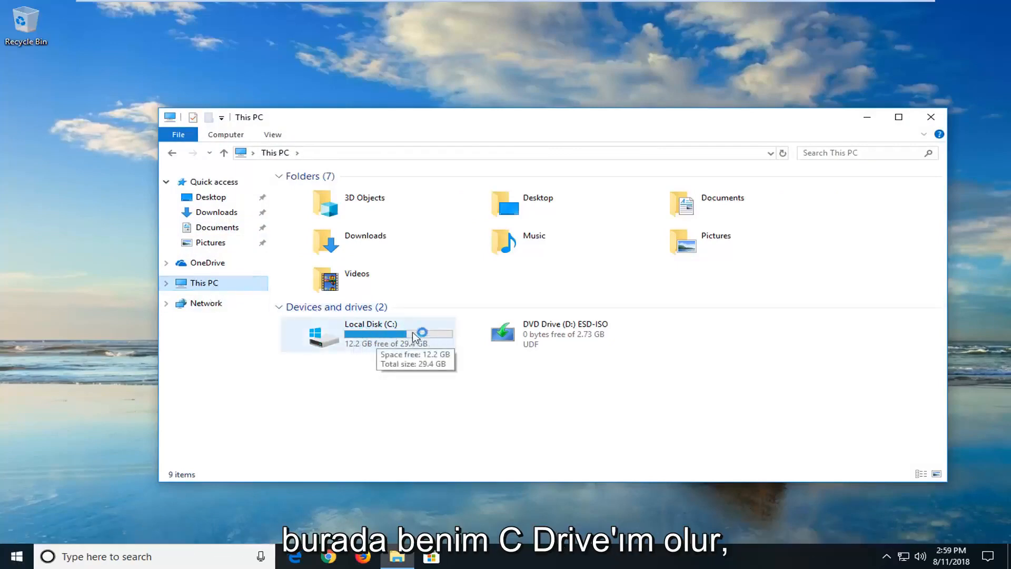
{"action": "left_click", "coordinate": [370, 333]}
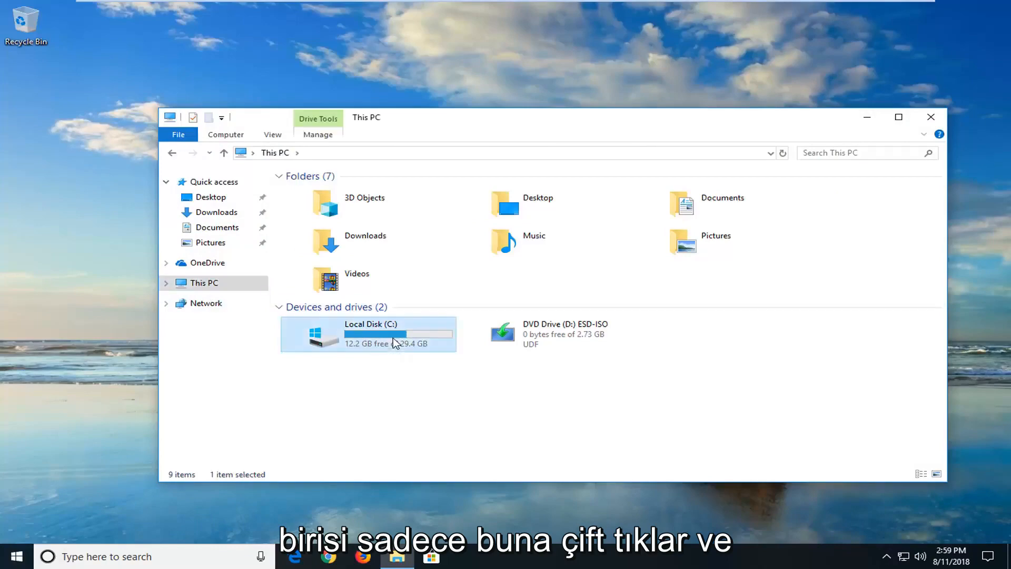
{"action": "double_click", "coordinate": [371, 333]}
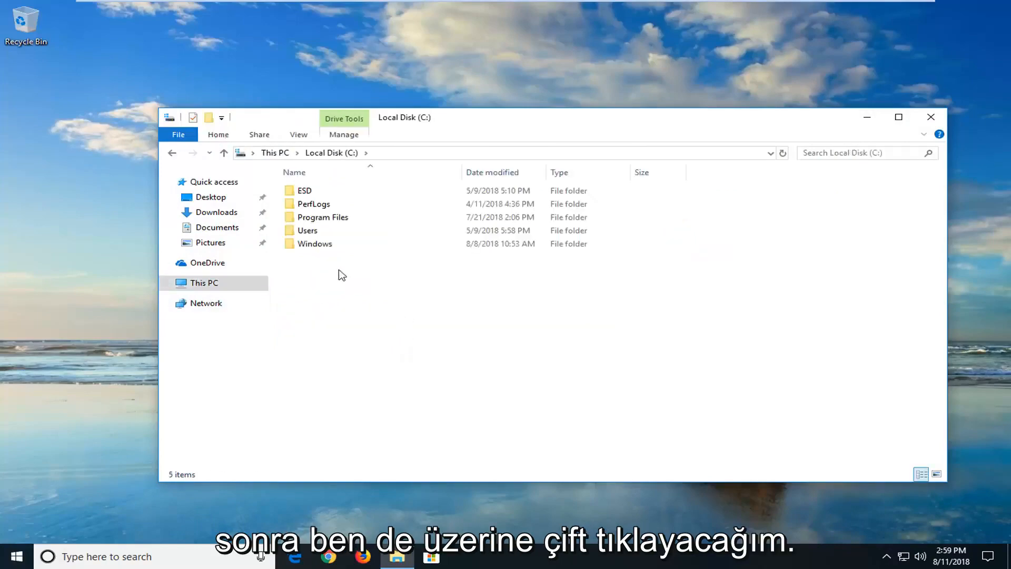
{"action": "double_click", "coordinate": [315, 243]}
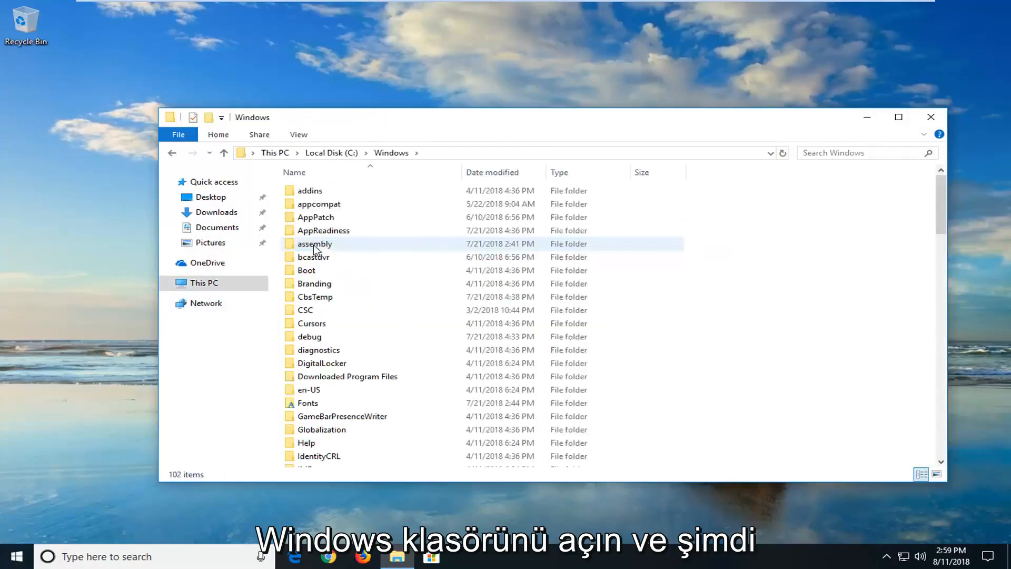
{"action": "scroll", "scroll_direction": "down", "scroll_amount": 3}
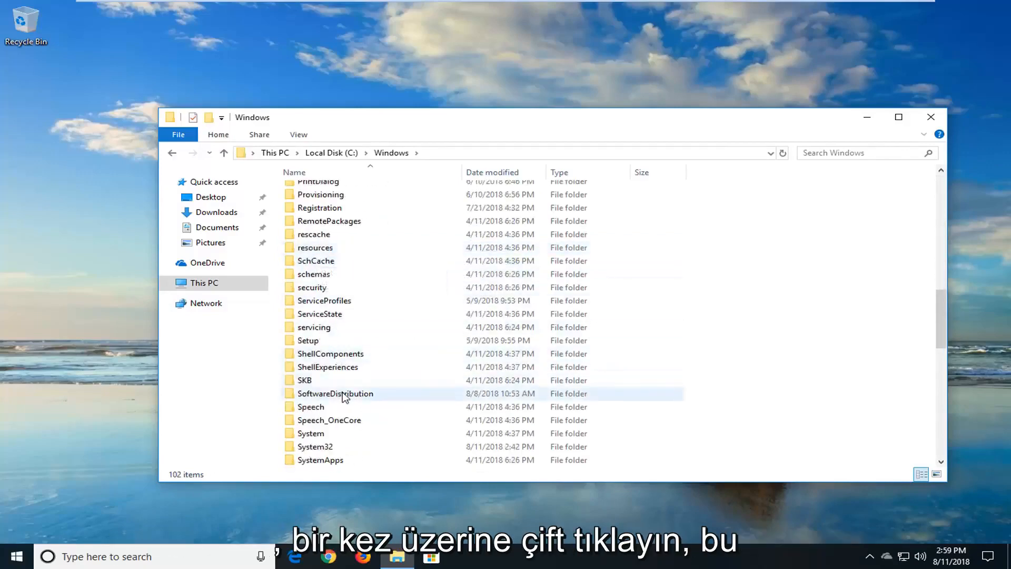
{"action": "double_click", "coordinate": [336, 393]}
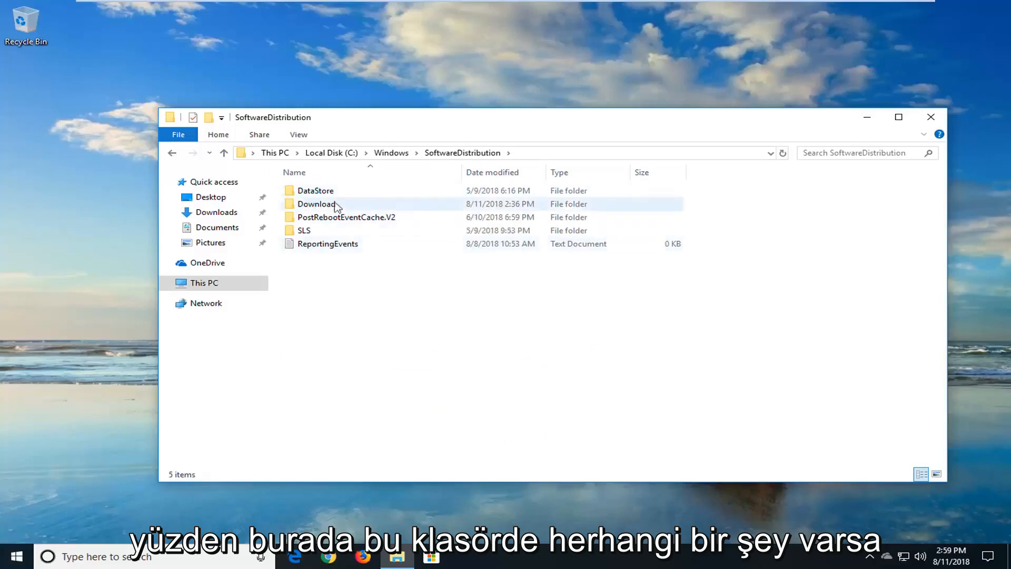
- Delete all SoftwareDistribution contents, skipping items still in use
{"action": "key", "text": "ctrl+a"}
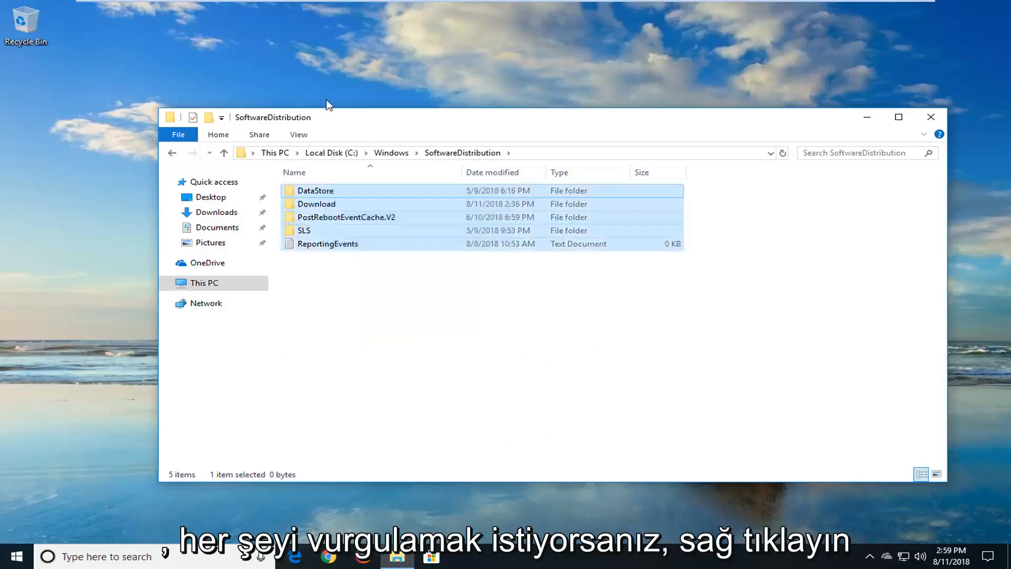
{"action": "right_click", "coordinate": [316, 204]}
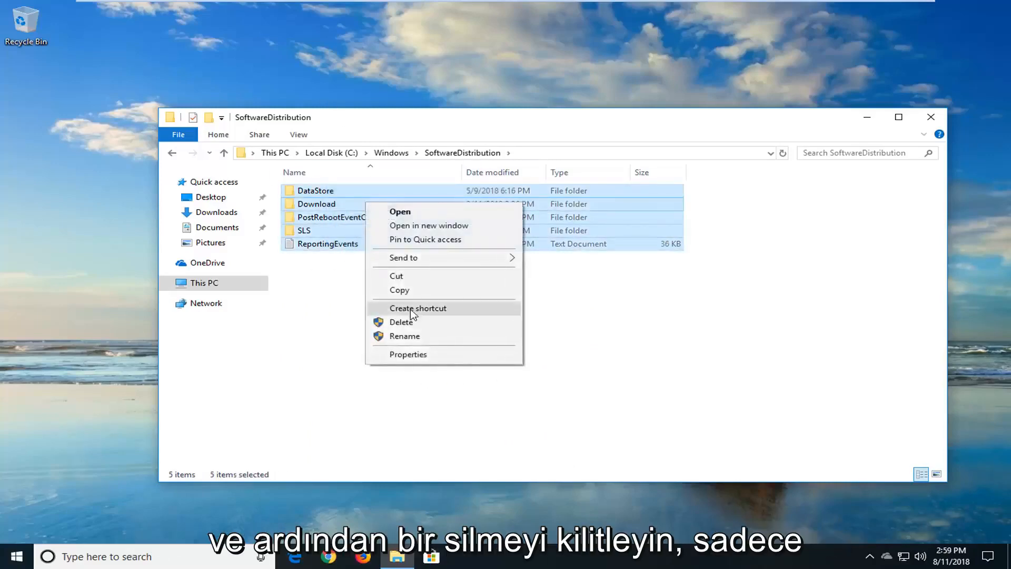
{"action": "left_click", "coordinate": [402, 322]}
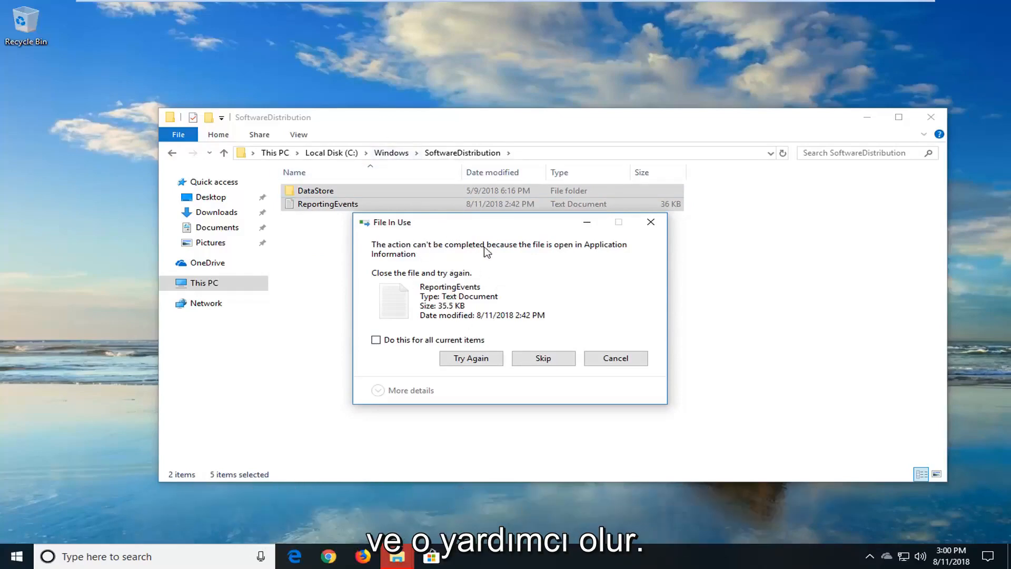
{"action": "left_click", "coordinate": [542, 358]}
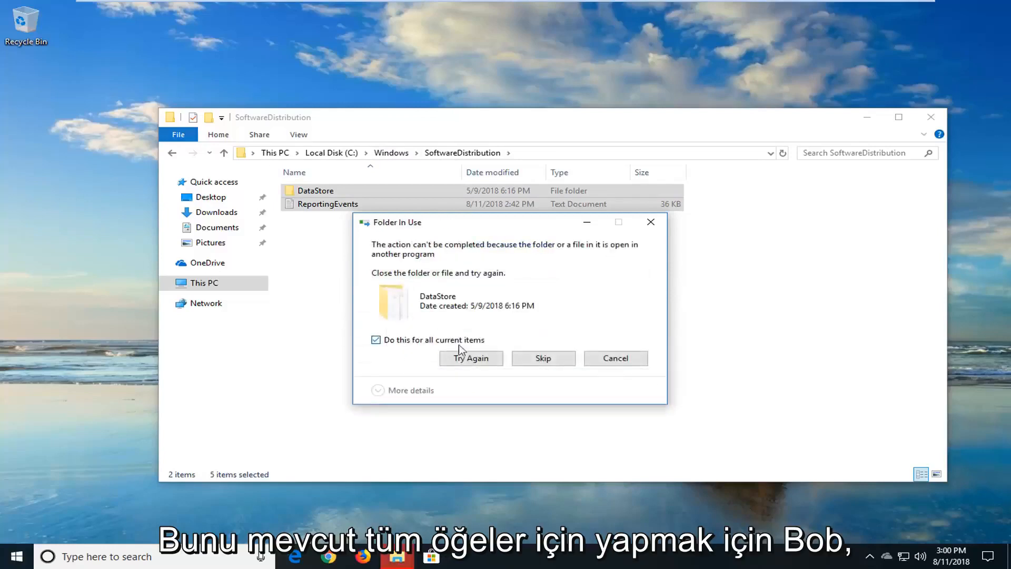
{"action": "left_click", "coordinate": [543, 358]}
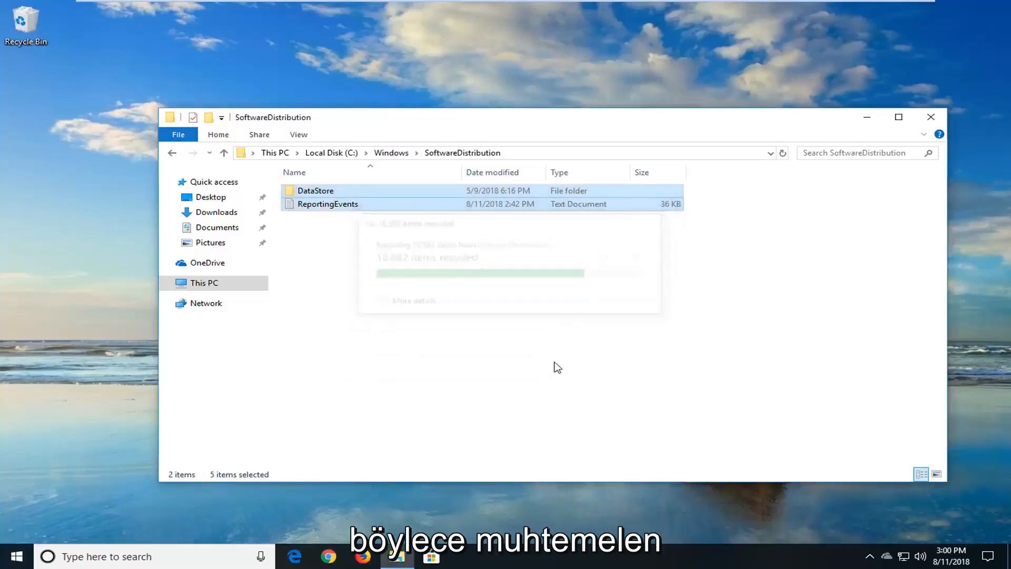
- Check the remaining DataStore folder, return to SoftwareDistribution and close File Explorer
{"action": "double_click", "coordinate": [316, 190]}
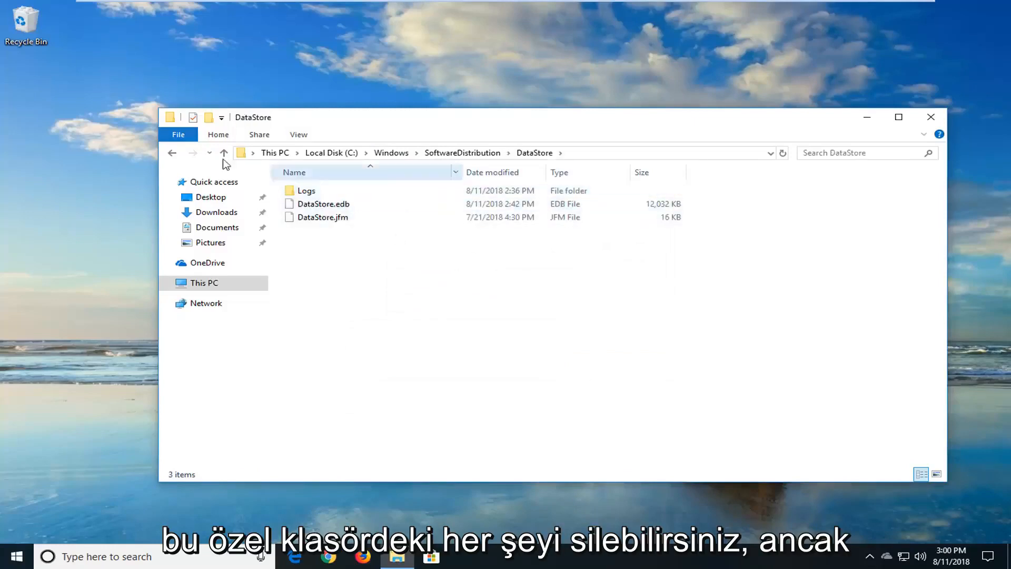
{"action": "left_click", "coordinate": [224, 152]}
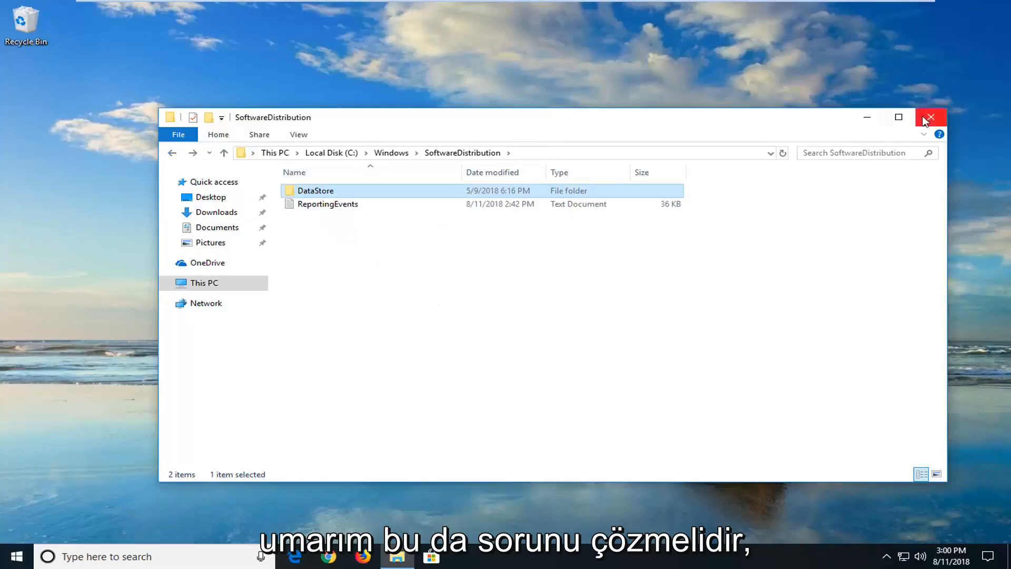
{"action": "left_click", "coordinate": [930, 117]}
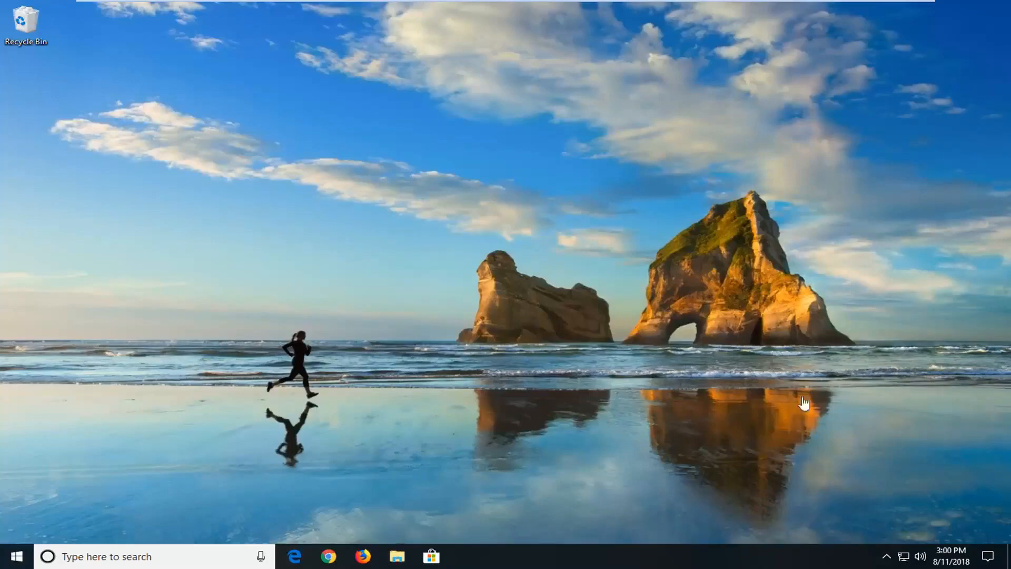
- Search the Start menu for 'service' to launch the Services console
{"action": "left_click", "coordinate": [13, 556]}
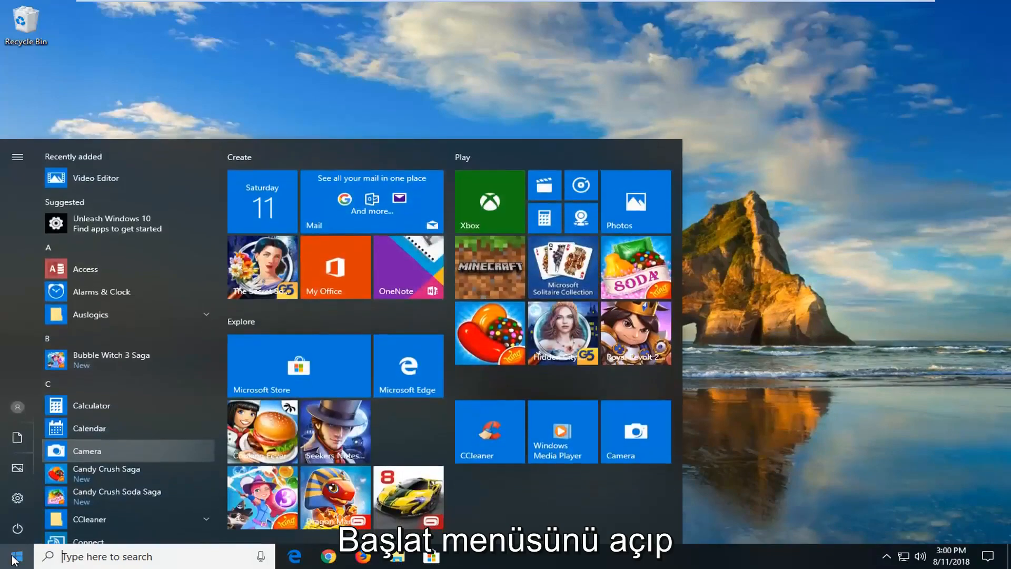
{"action": "type", "text": "service"}
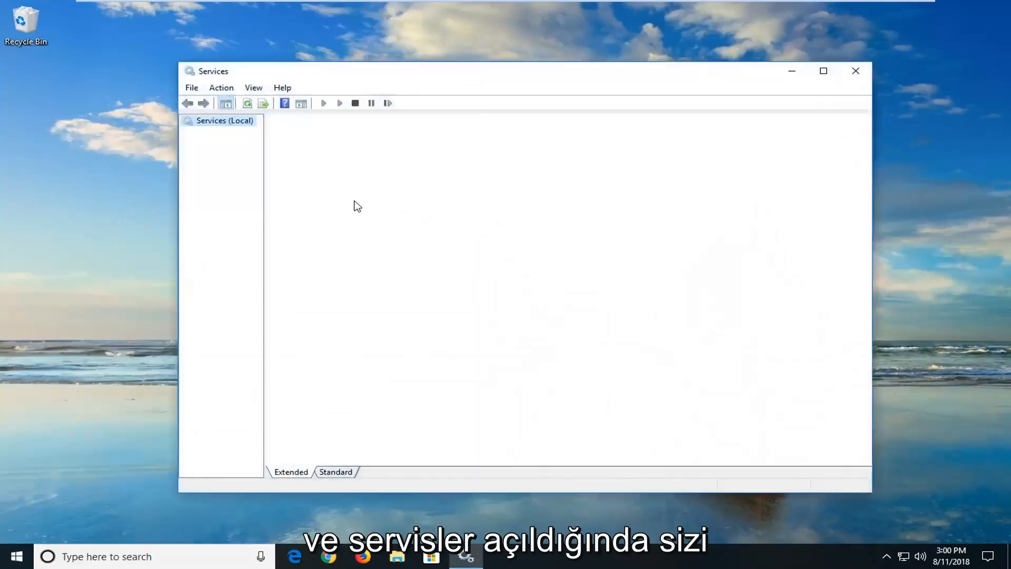
- Keep Background Intelligent Transfer Service at Automatic (Delayed Start) and close its properties
{"action": "left_click", "coordinate": [223, 120]}
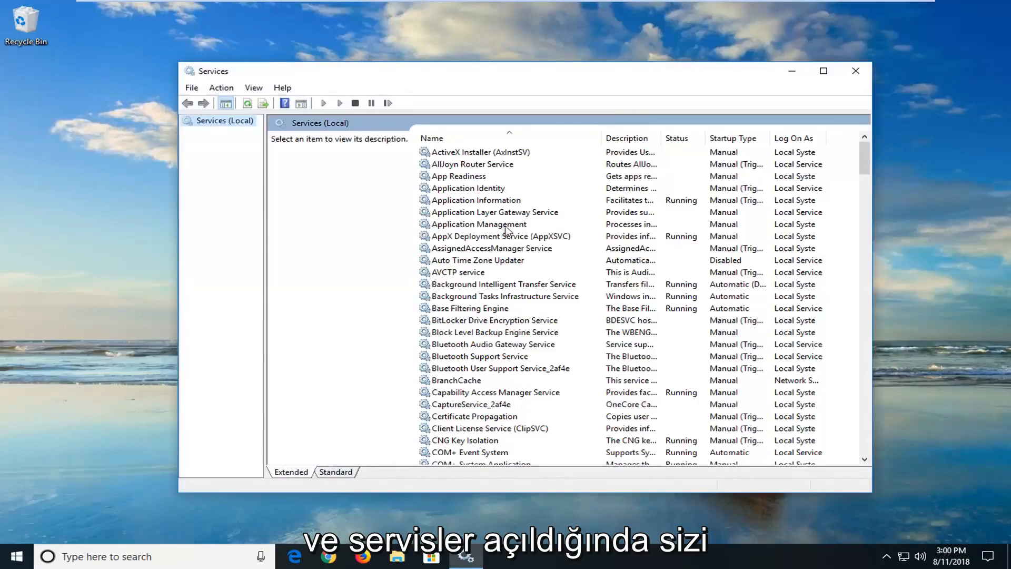
{"action": "mouse_move", "coordinate": [456, 296]}
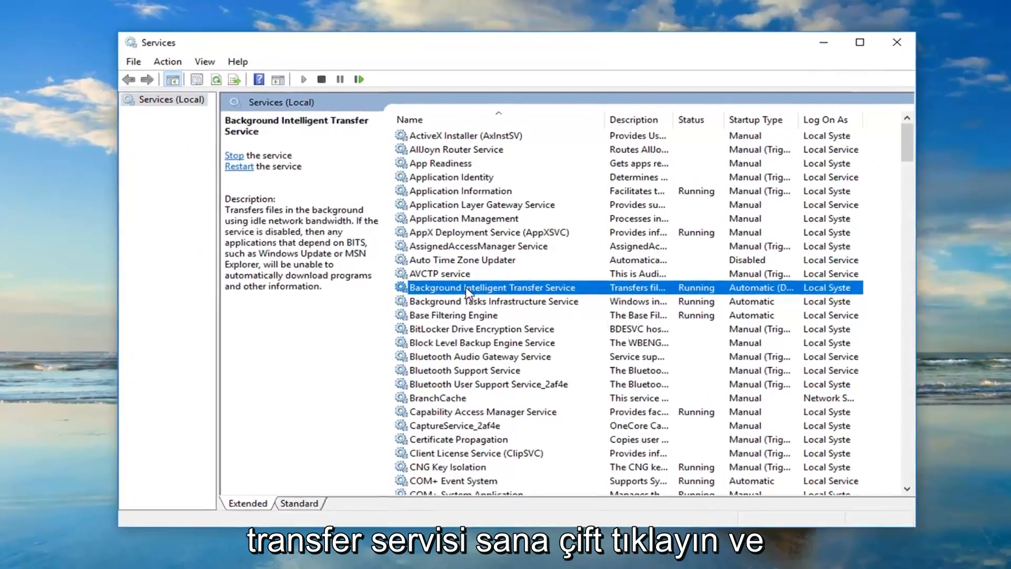
{"action": "double_click", "coordinate": [490, 288]}
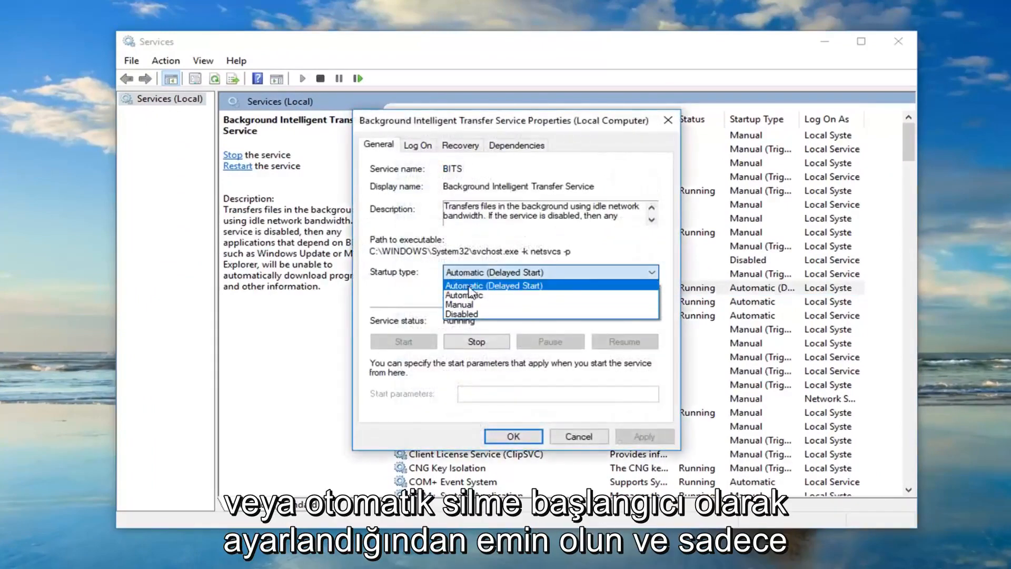
{"action": "left_click", "coordinate": [493, 285]}
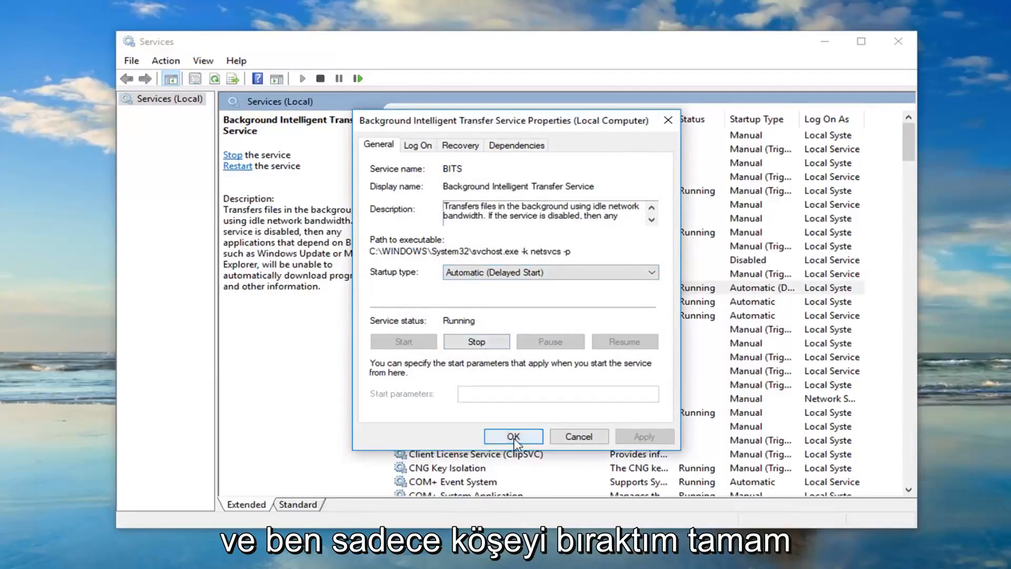
{"action": "left_click", "coordinate": [512, 436]}
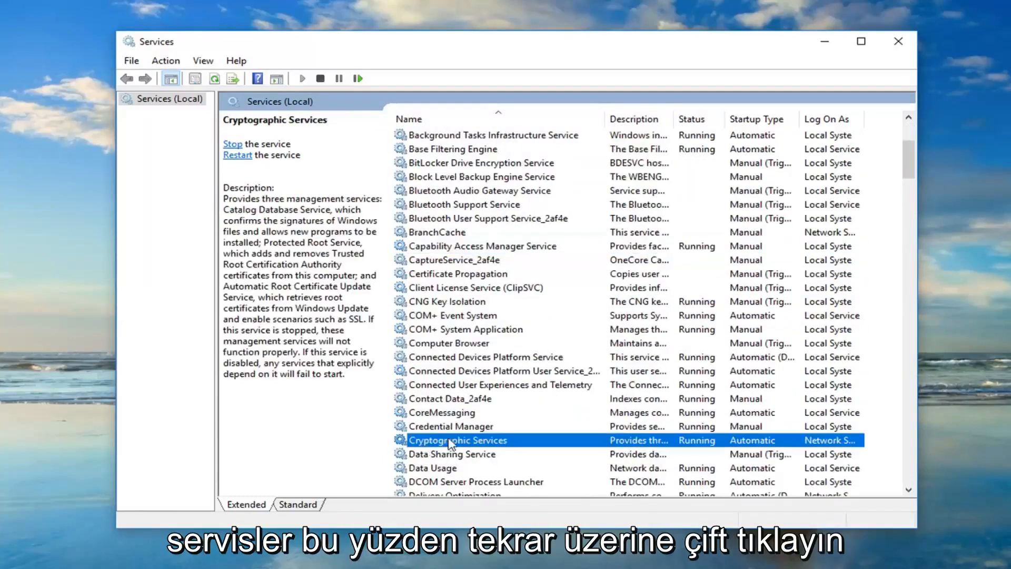
{"action": "double_click", "coordinate": [457, 440]}
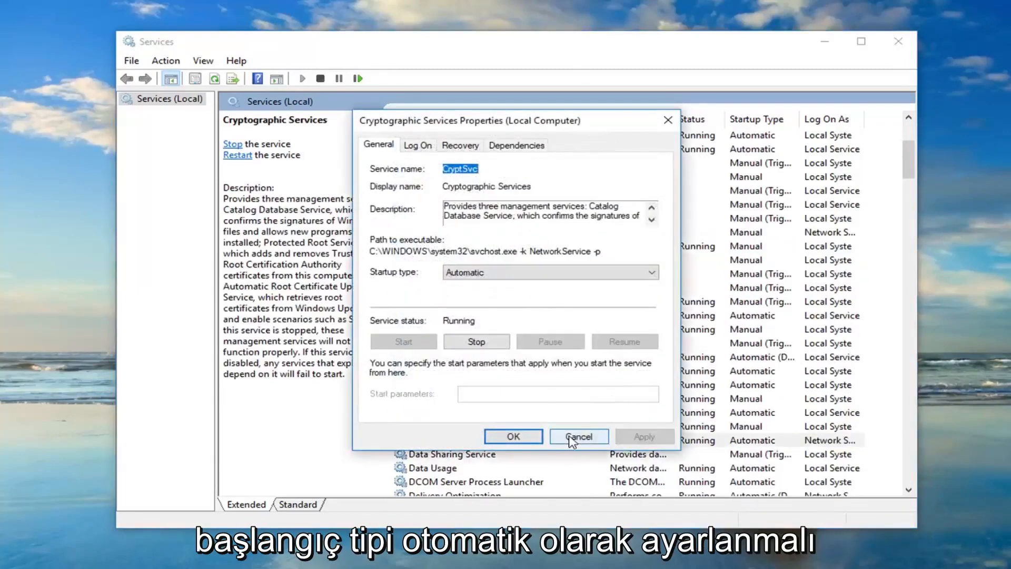
{"action": "left_click", "coordinate": [577, 437]}
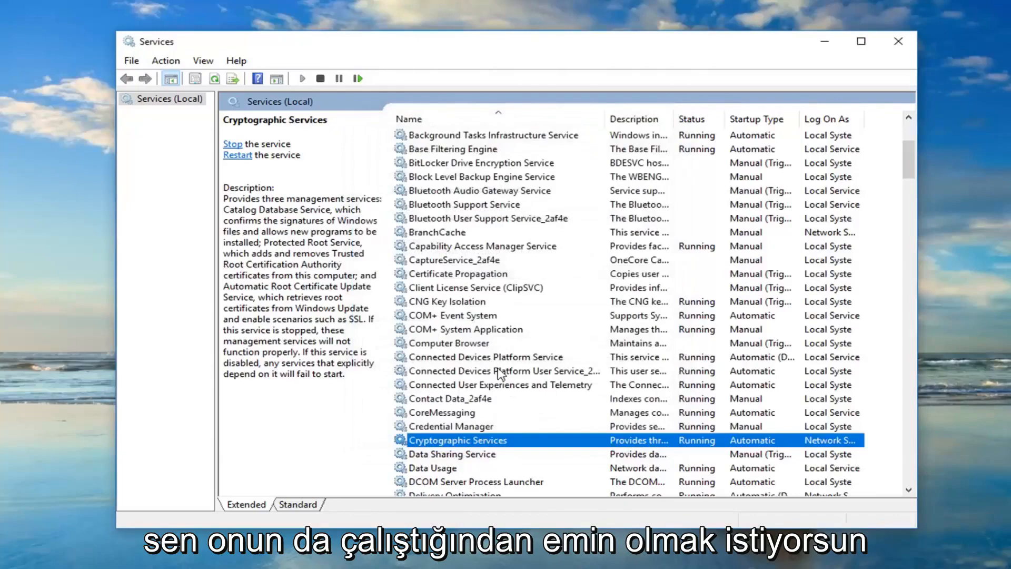
{"action": "mouse_move", "coordinate": [500, 371]}
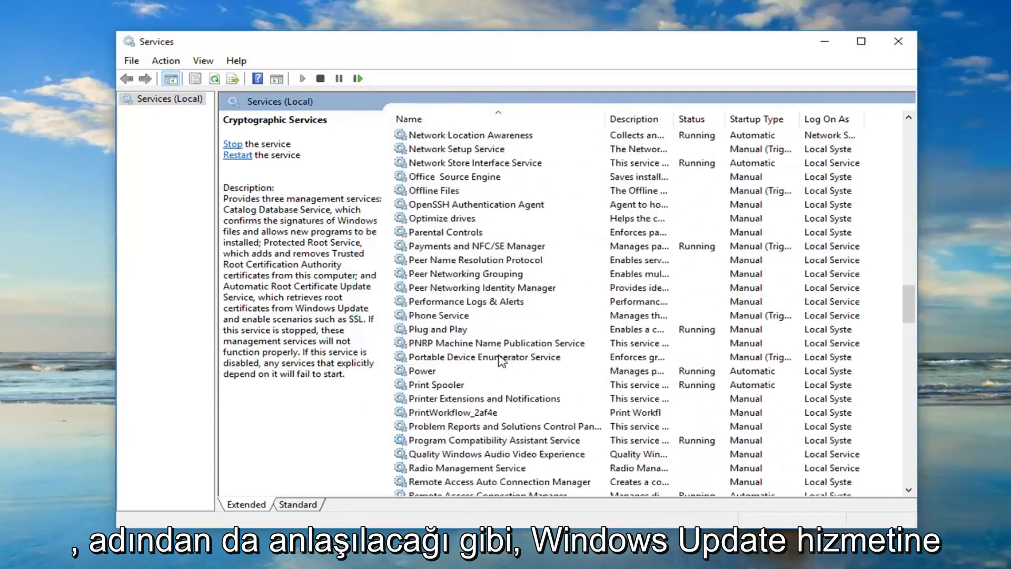
- Set Windows Update startup type to Automatic, start the service, and close its properties
{"action": "scroll", "scroll_direction": "down", "scroll_amount": 3}
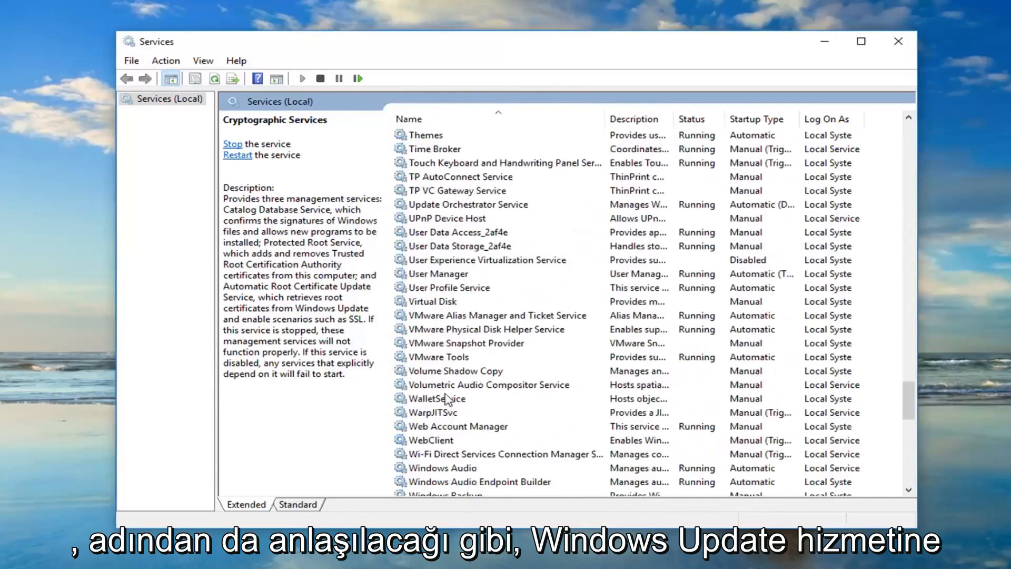
{"action": "scroll", "scroll_direction": "down", "scroll_amount": 3}
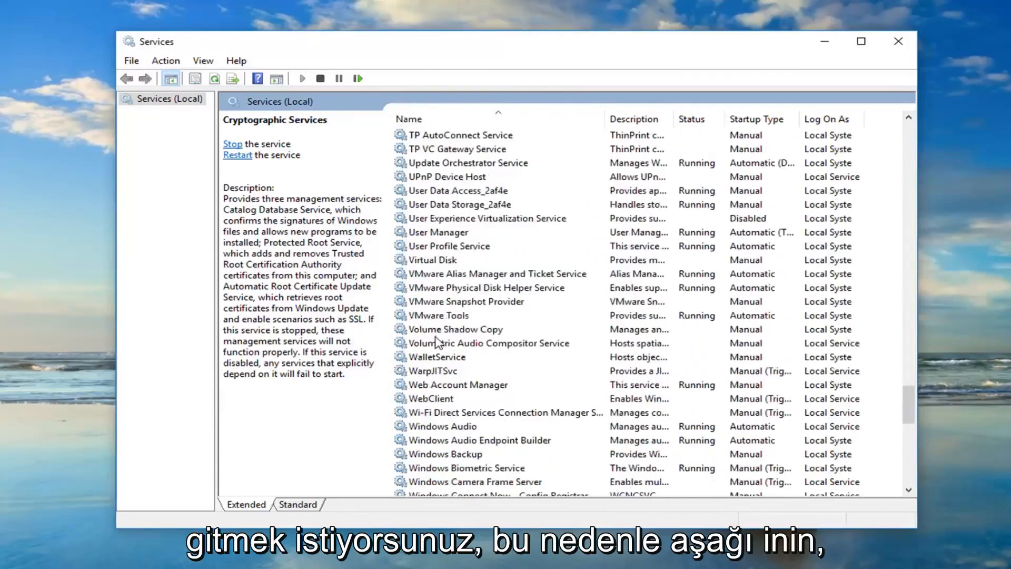
{"action": "scroll", "scroll_direction": "down", "scroll_amount": 3}
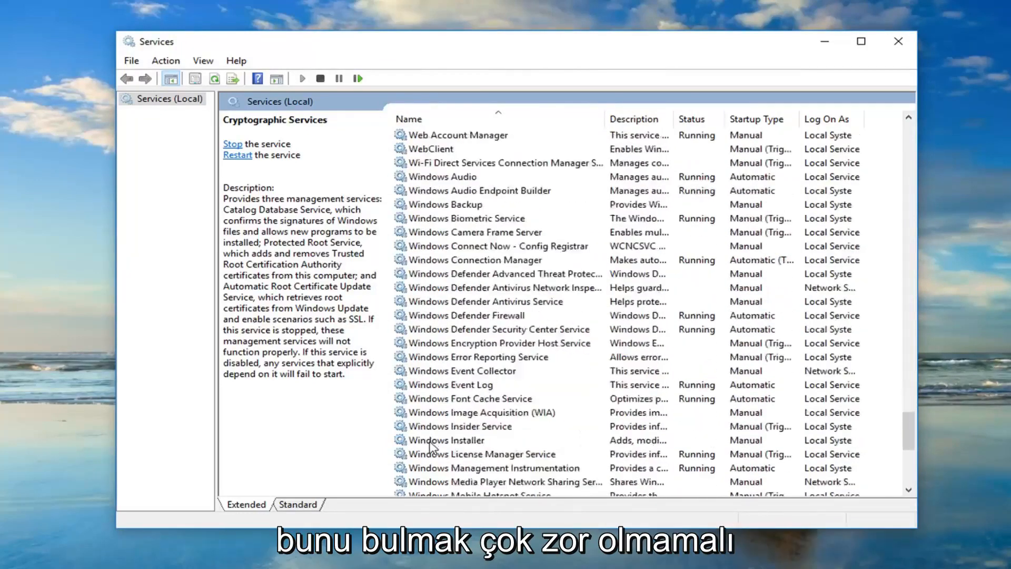
{"action": "left_click", "coordinate": [443, 453]}
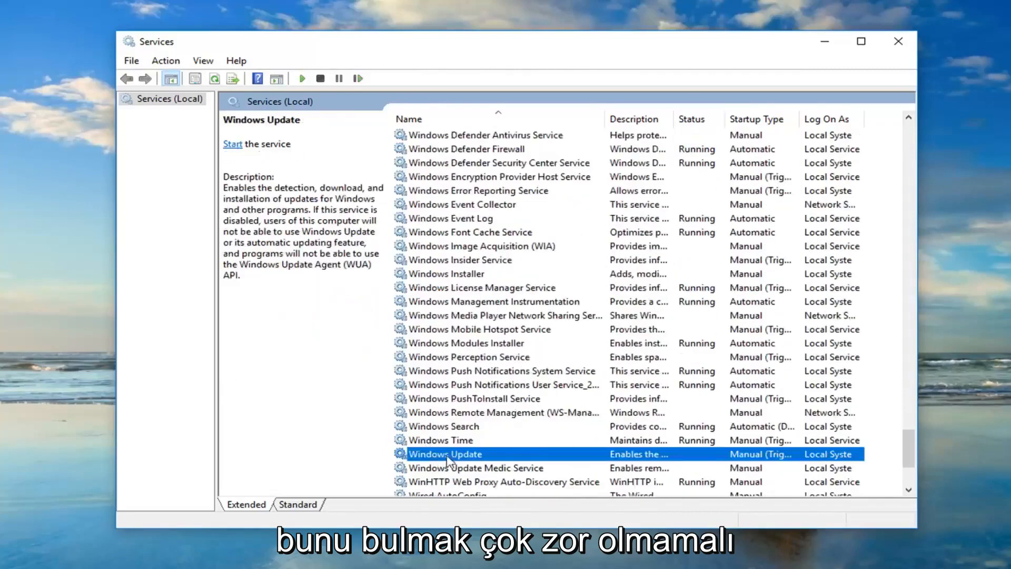
{"action": "double_click", "coordinate": [445, 453]}
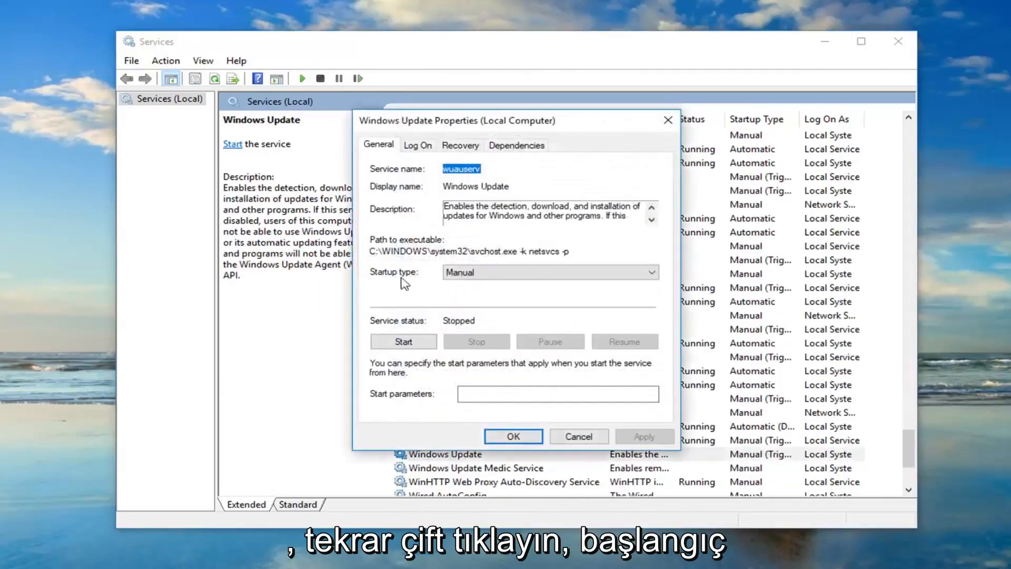
{"action": "left_click", "coordinate": [549, 272]}
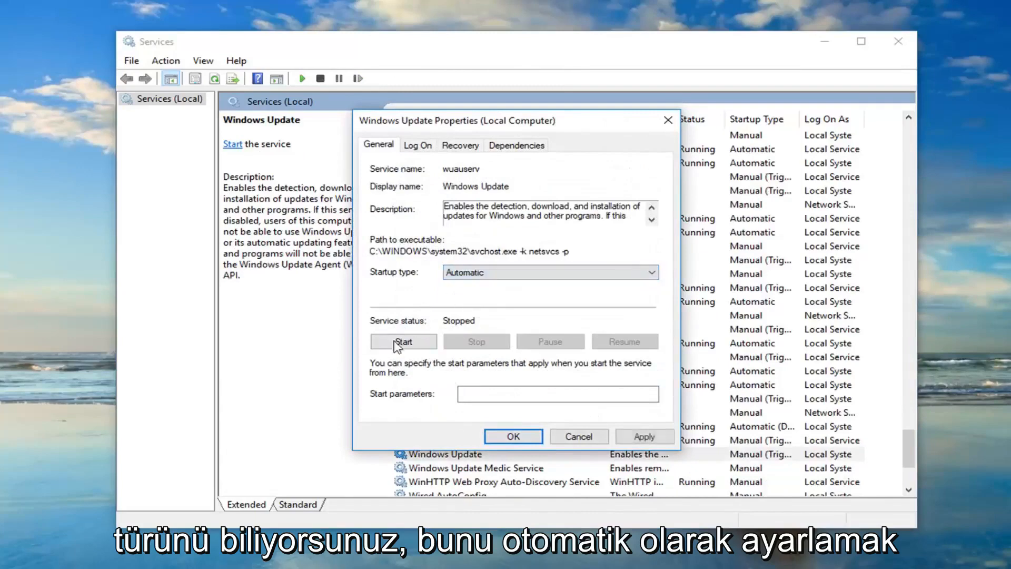
{"action": "left_click", "coordinate": [402, 341]}
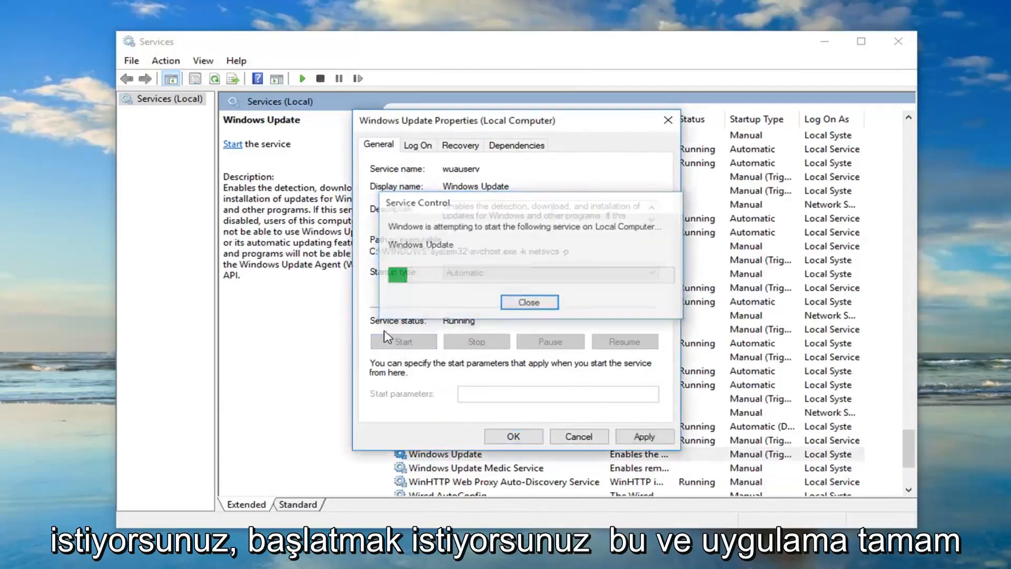
{"action": "left_click", "coordinate": [512, 436]}
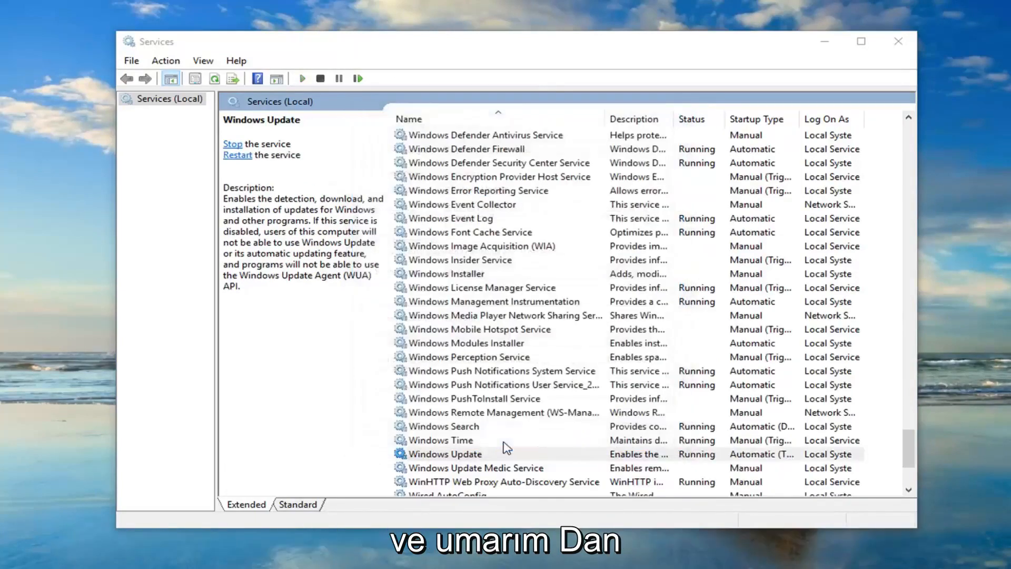
{"action": "left_click", "coordinate": [444, 453]}
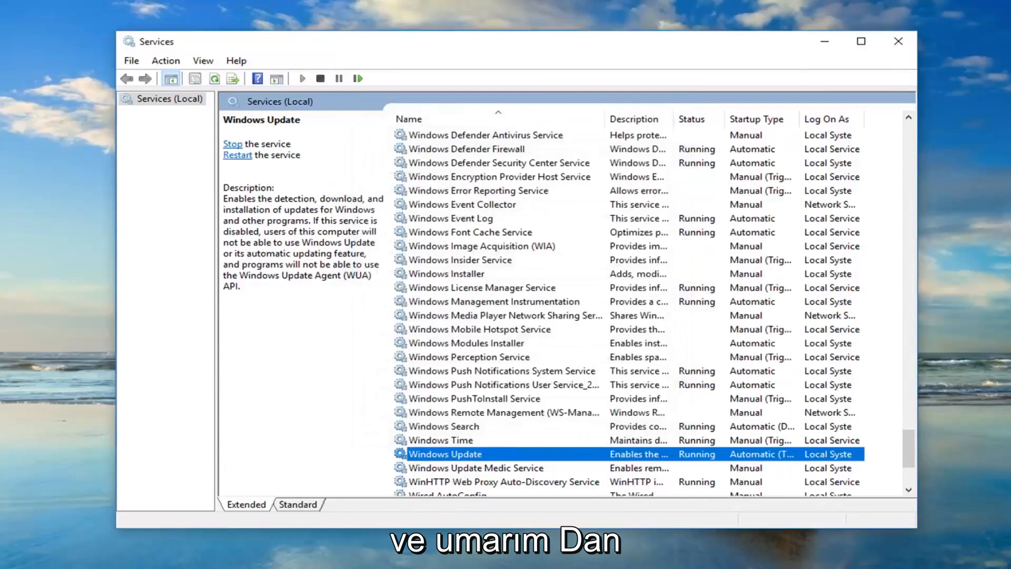